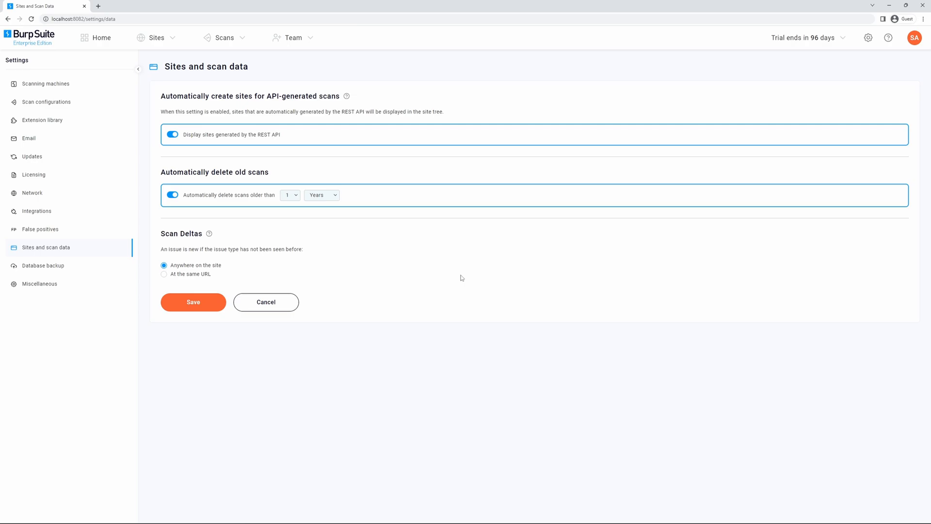
pyautogui.click(867, 37)
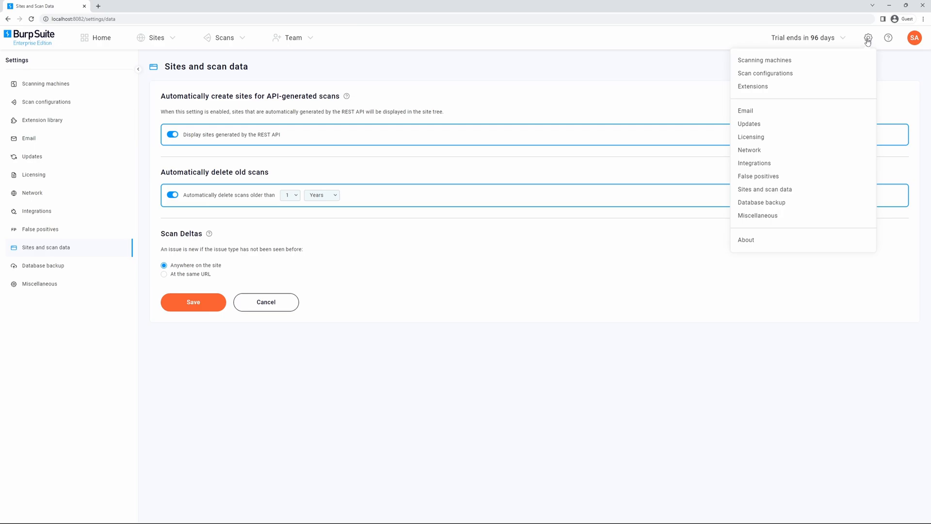
pyautogui.moveTo(765, 188)
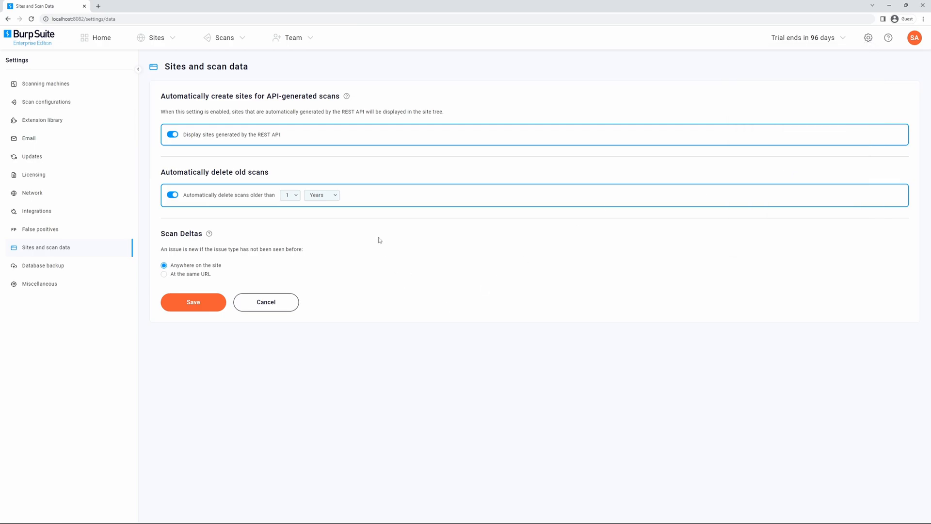
pyautogui.moveTo(194, 137)
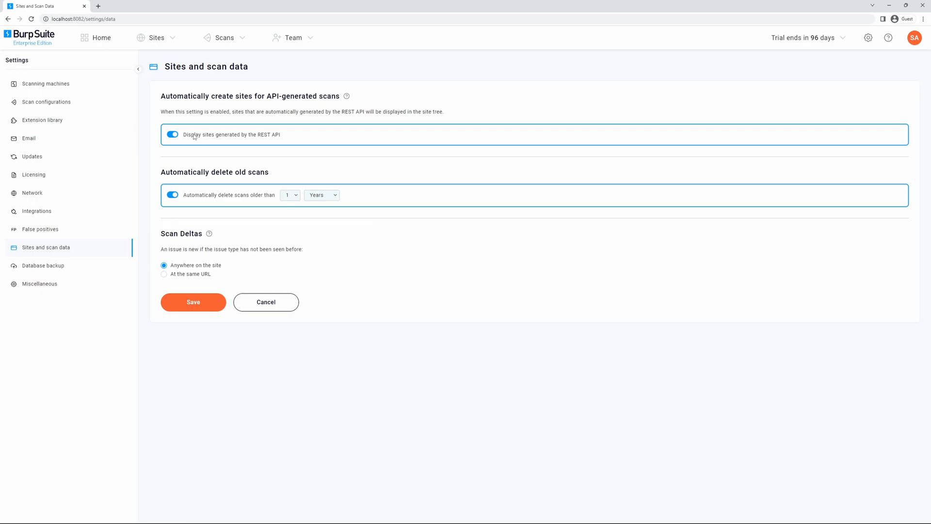
pyautogui.moveTo(279, 138)
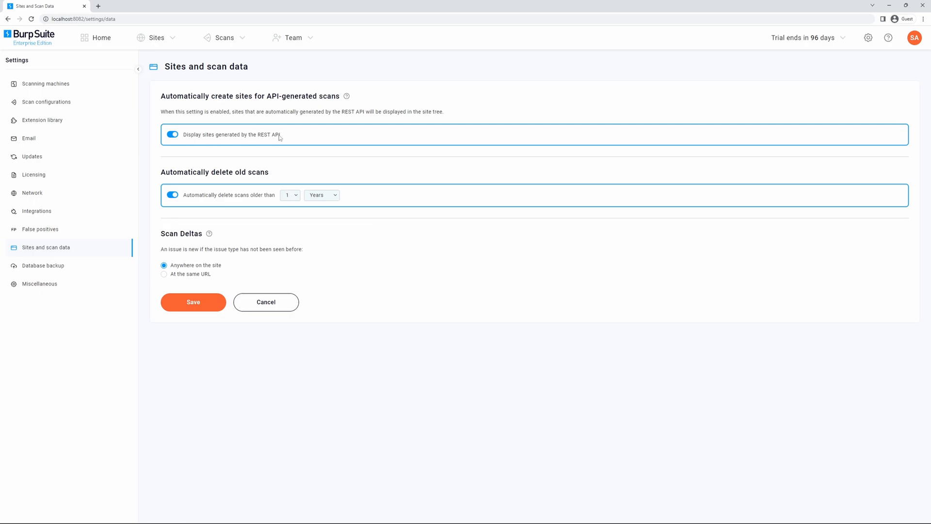
pyautogui.moveTo(241, 184)
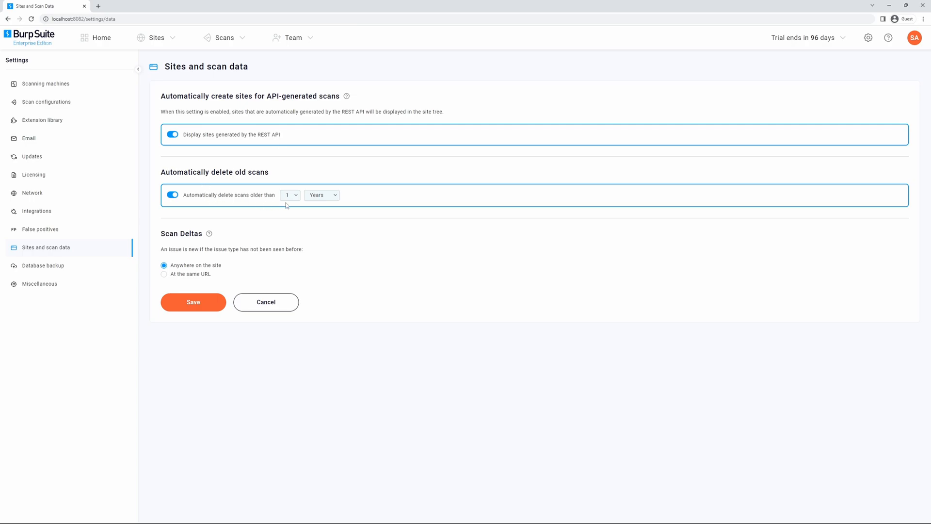
pyautogui.click(290, 195)
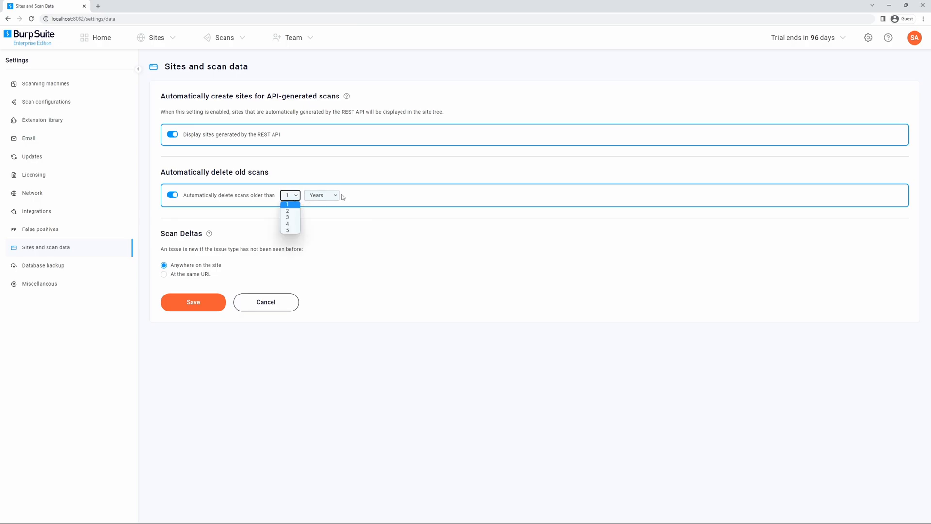
pyautogui.click(322, 195)
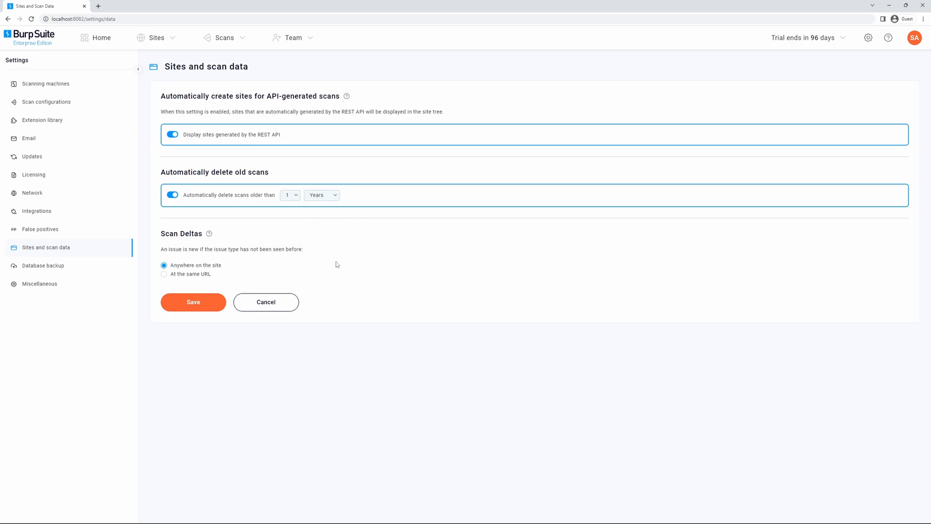
pyautogui.moveTo(226, 240)
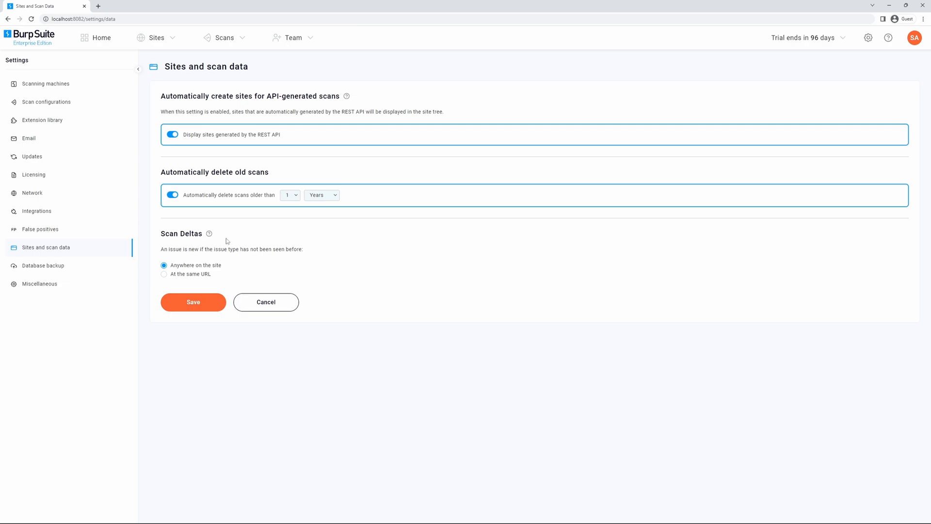
pyautogui.moveTo(183, 257)
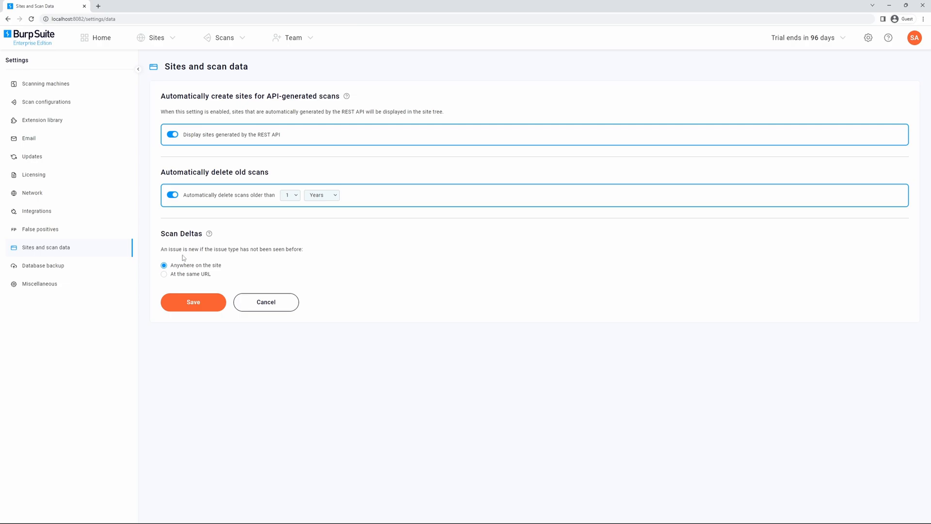